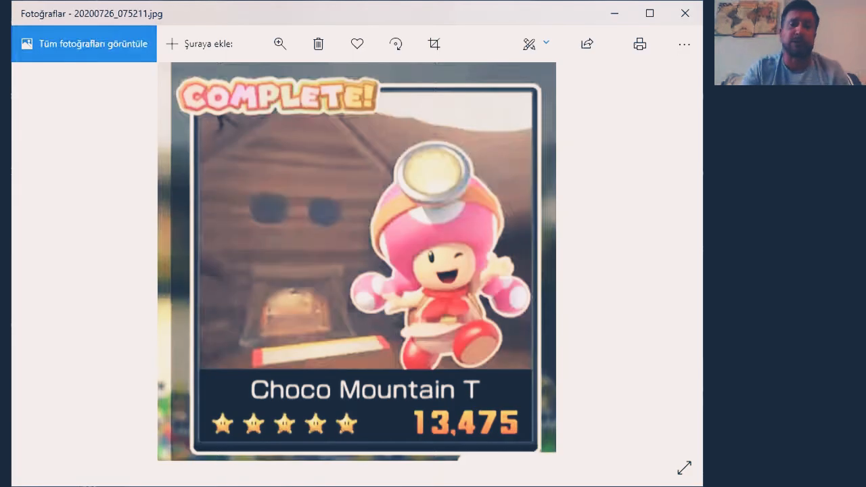
{"action": "mouse_move", "coordinate": [247, 259]}
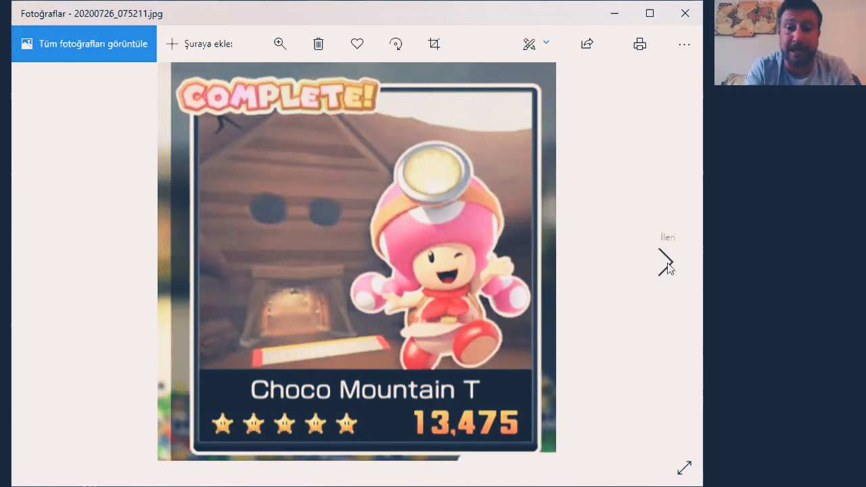
Advance from the Choco Mountain result to the next screenshot, the waving driver race scene
{"action": "left_click", "coordinate": [665, 263]}
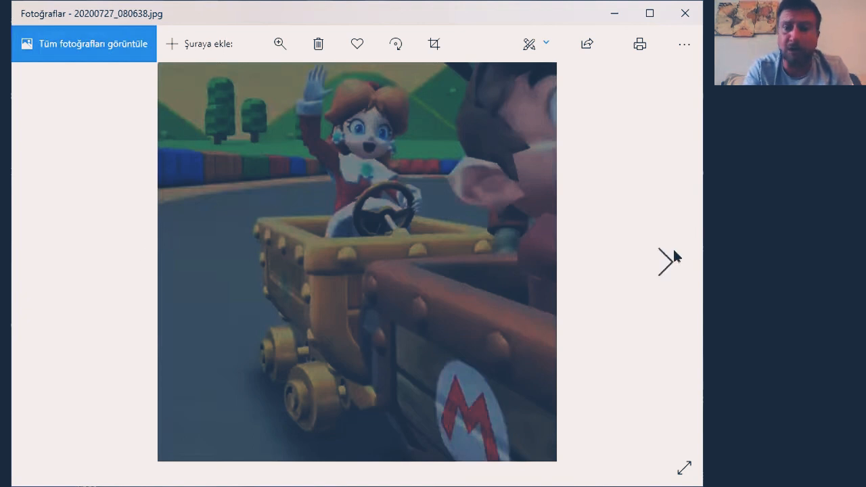
{"action": "mouse_move", "coordinate": [664, 262]}
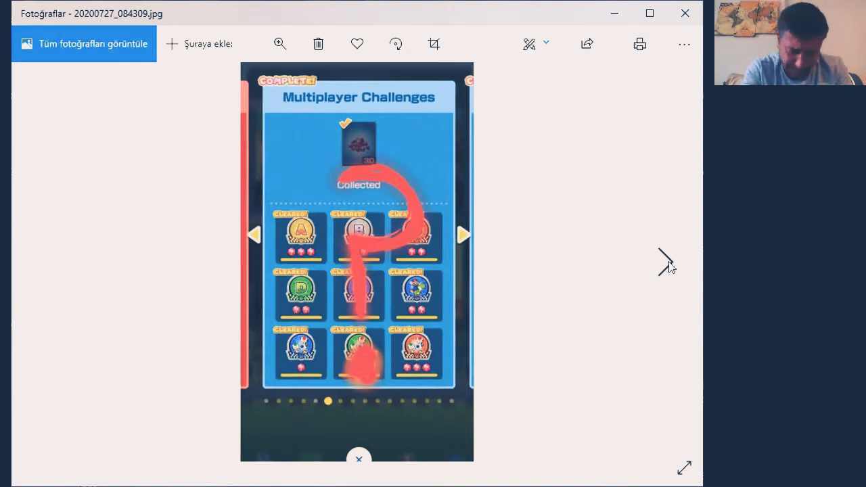
Skip past the rainy-street illustration, then step back twice to the 6,934-point jungle race
{"action": "left_click", "coordinate": [464, 235]}
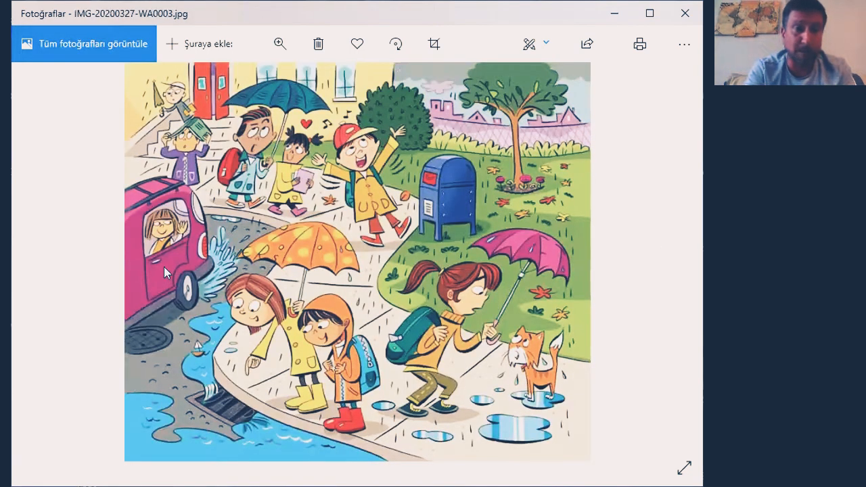
{"action": "left_click", "coordinate": [51, 263]}
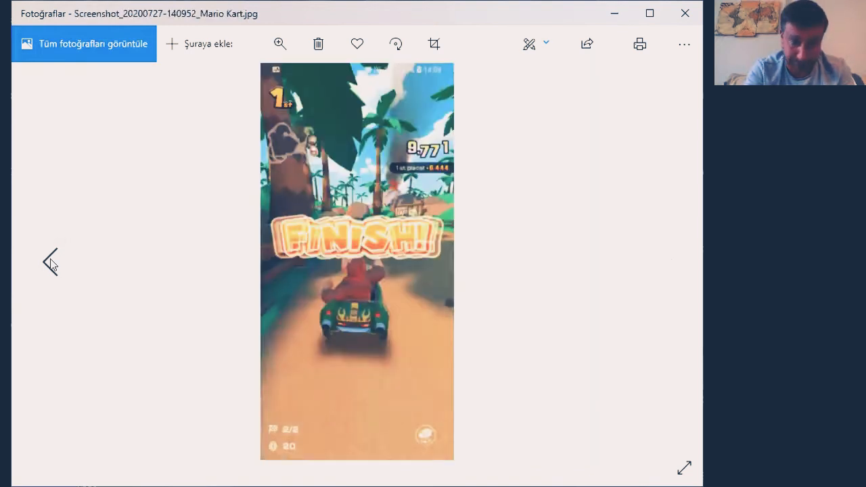
{"action": "left_click", "coordinate": [50, 262]}
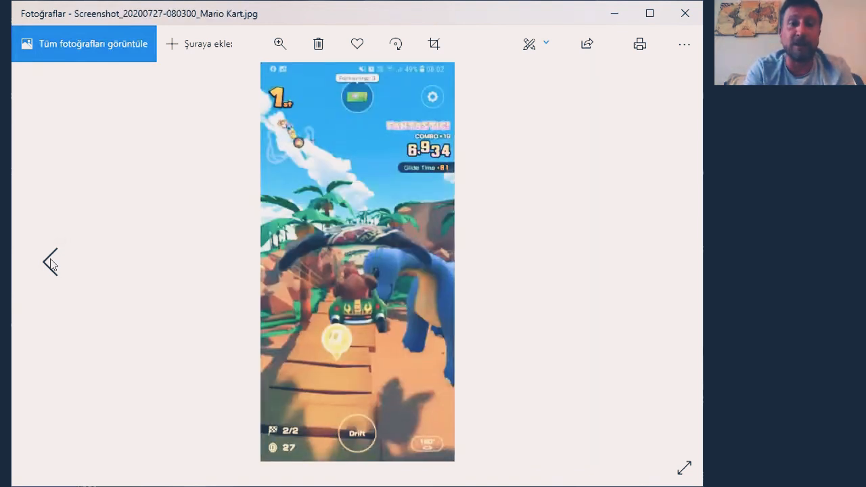